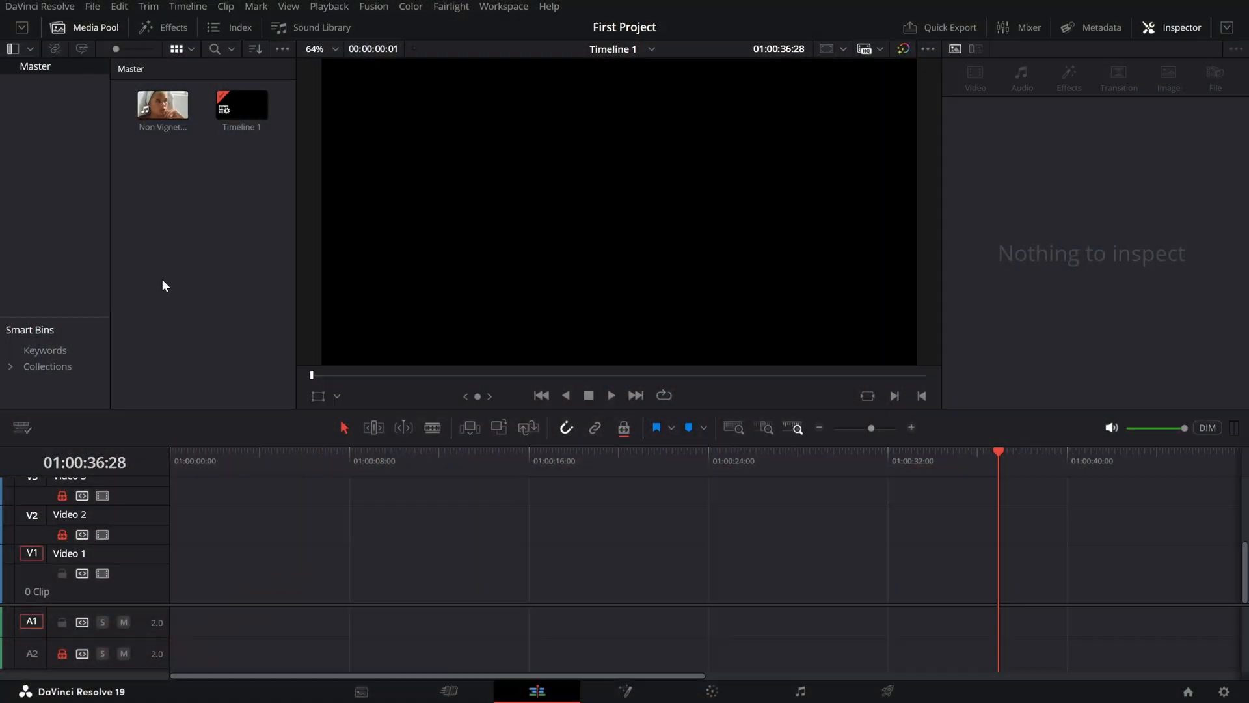
Place Non Vignette.mov on Video 1 and Audio 1 and park the playhead at its start
left_click_drag(162, 103, 175, 574)
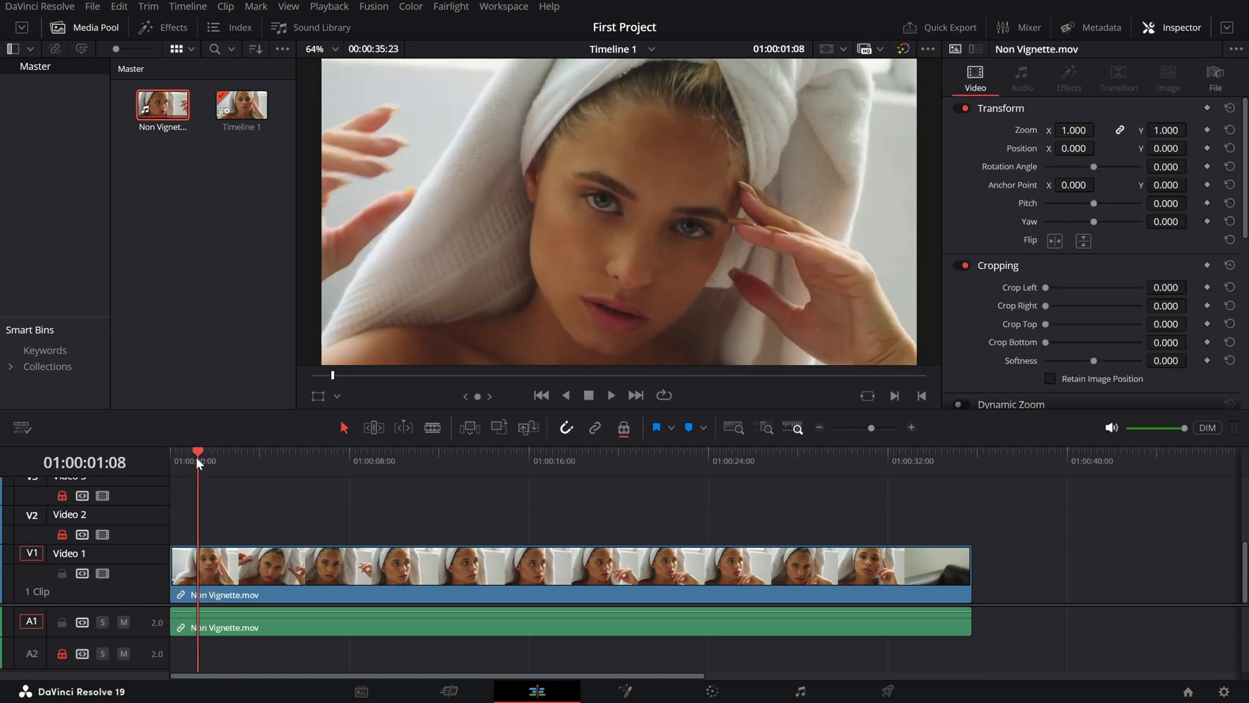
left_click(263, 461)
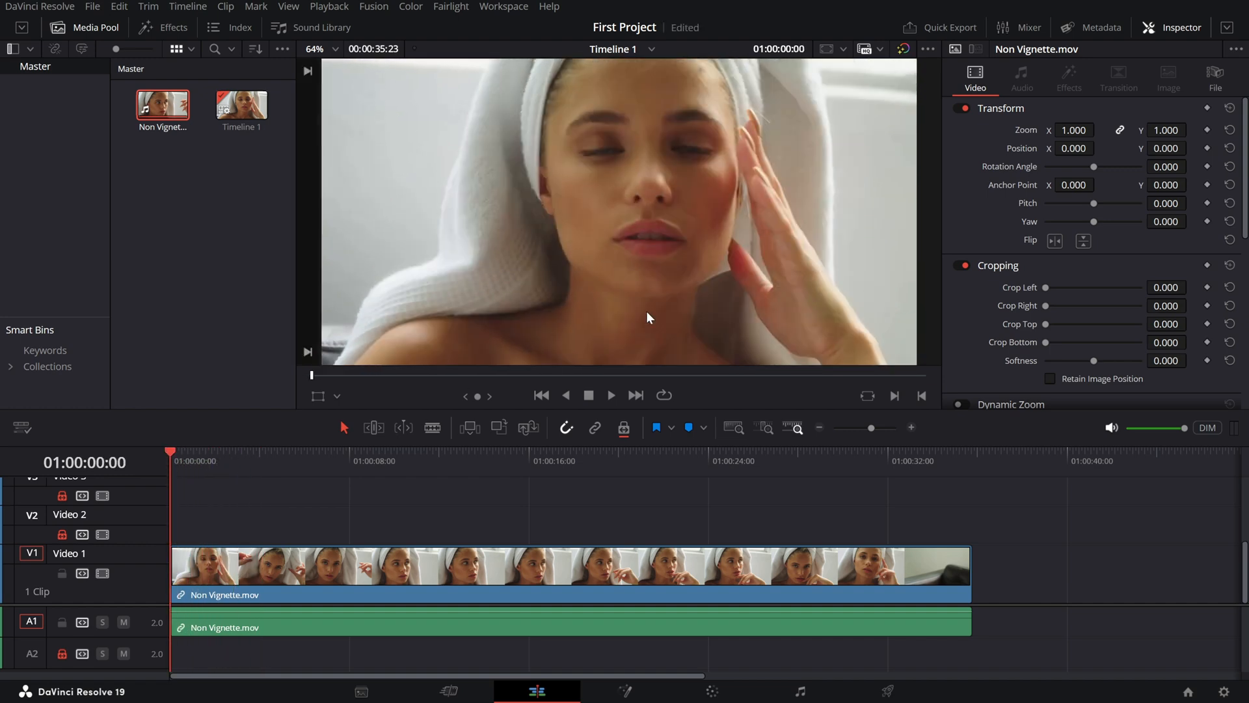
Apply Flicker Addition to the Non Vignette clip and show its settings in the Inspector
left_click(171, 28)
type("flic")
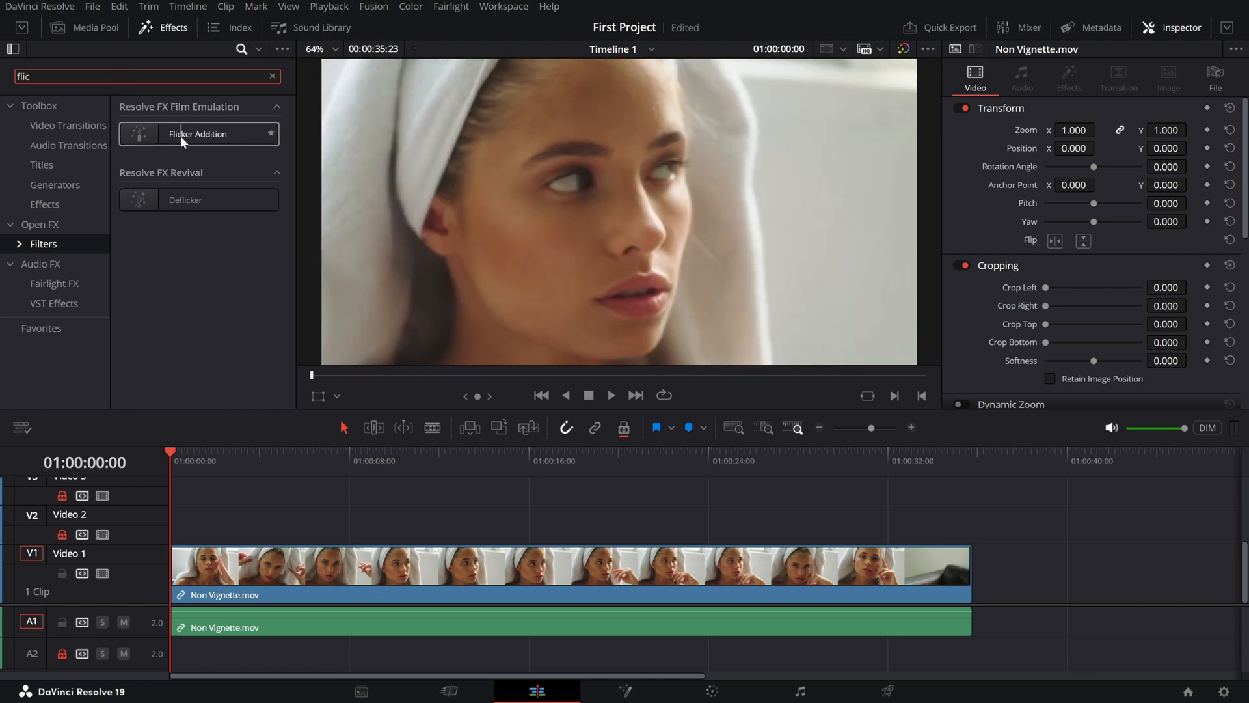
double_click(198, 132)
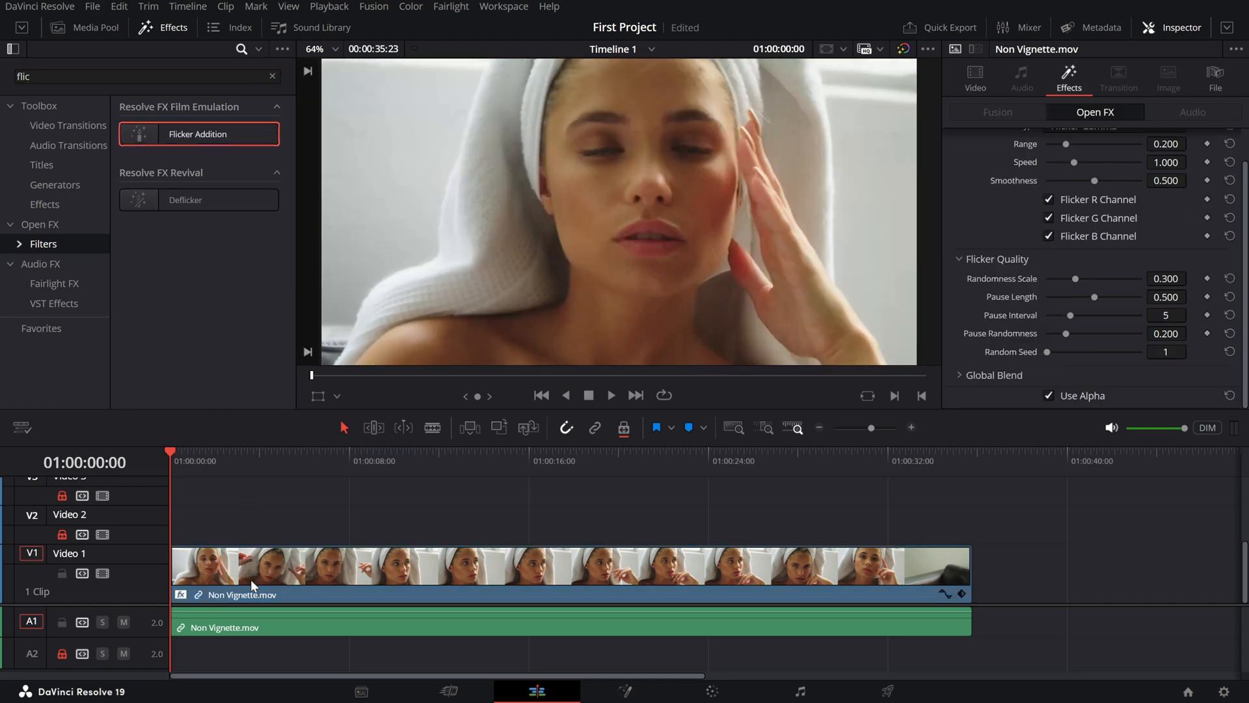
left_click(610, 394)
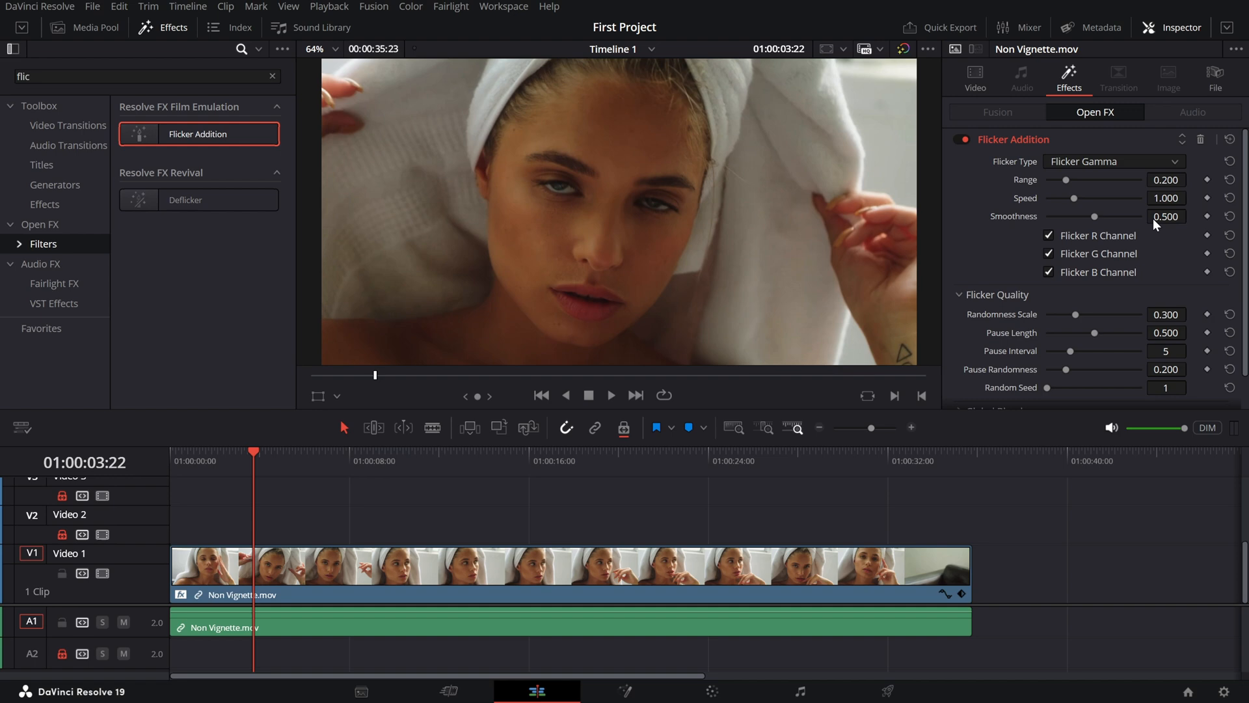
mouse_move(1079, 165)
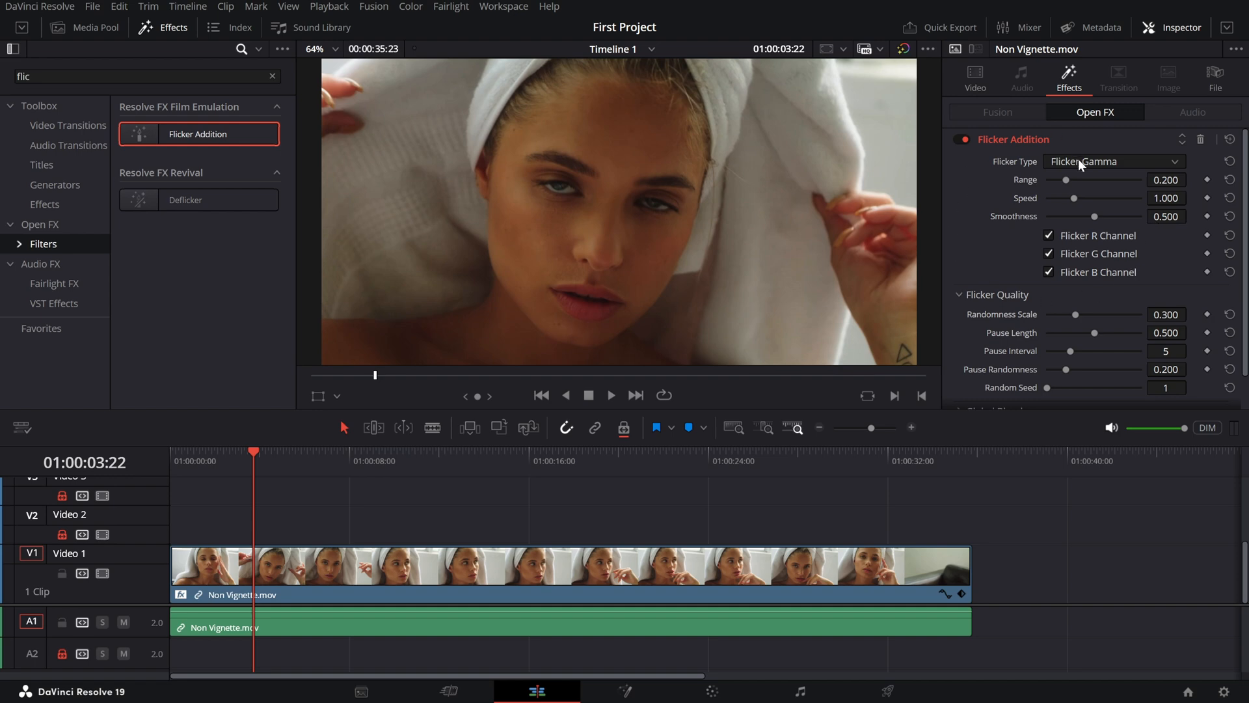
Set the Flicker Type to Flicker Lift after briefly trying Flicker Gain
left_click(1111, 160)
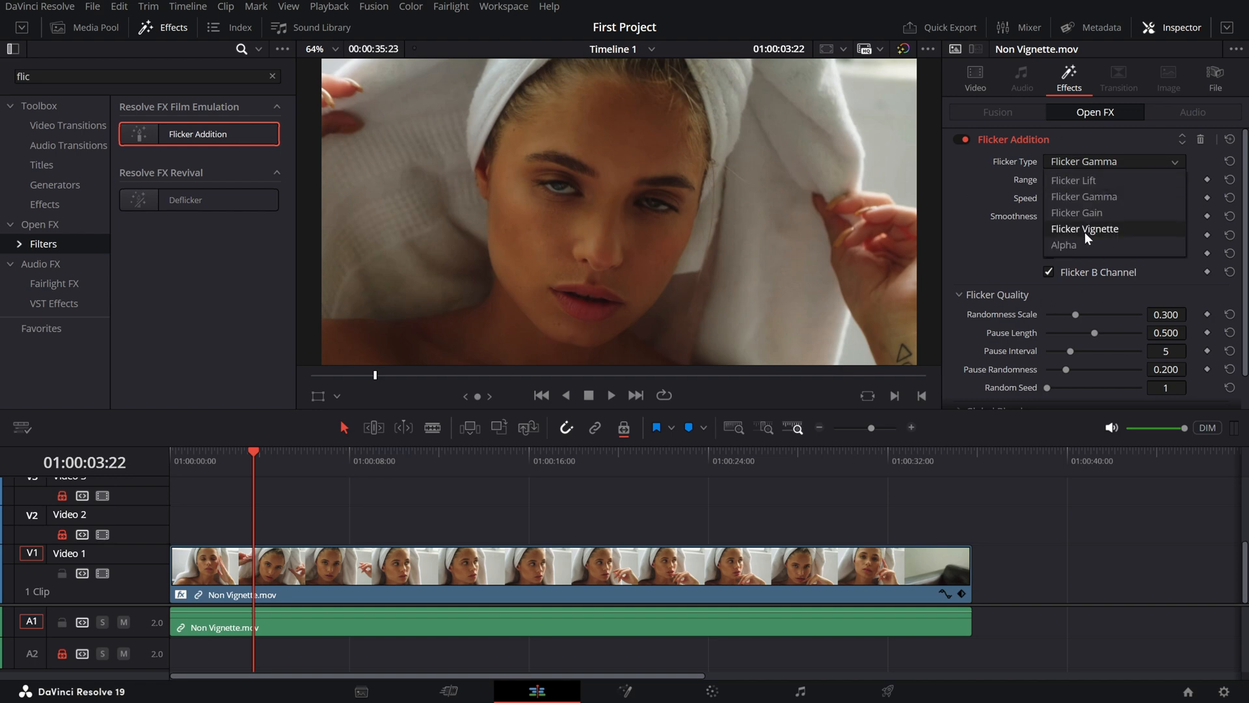
mouse_move(1073, 180)
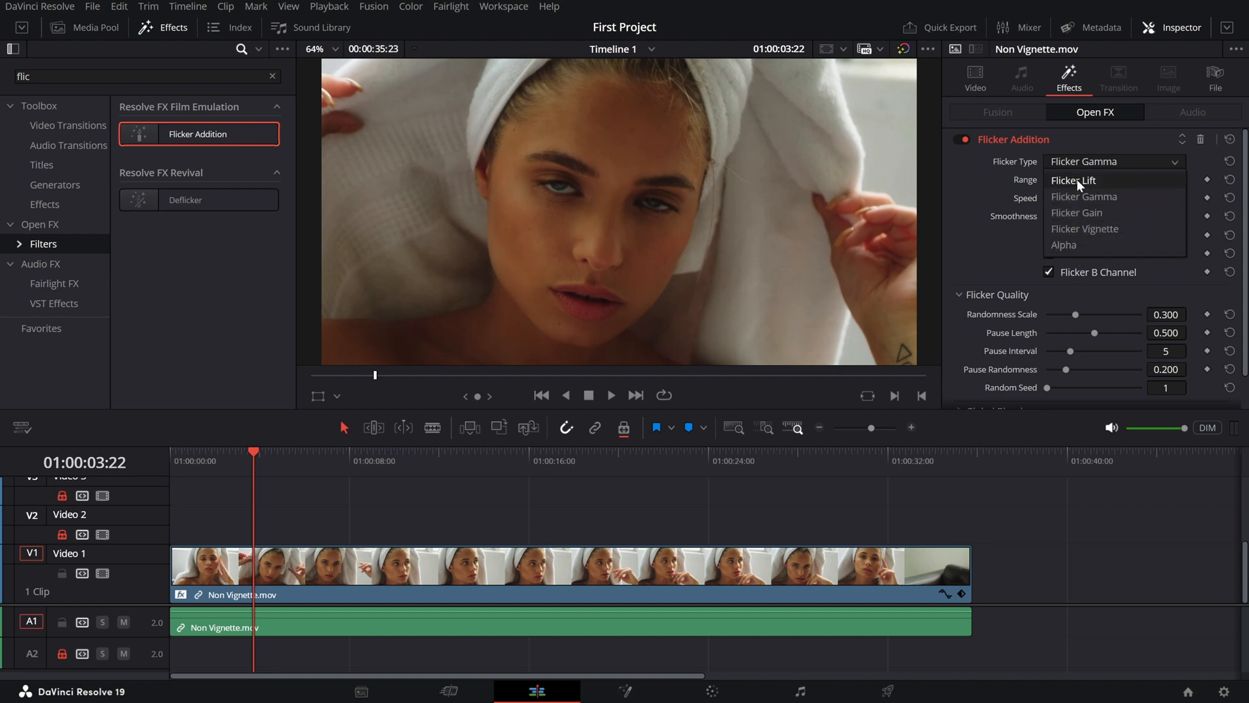
left_click(1073, 181)
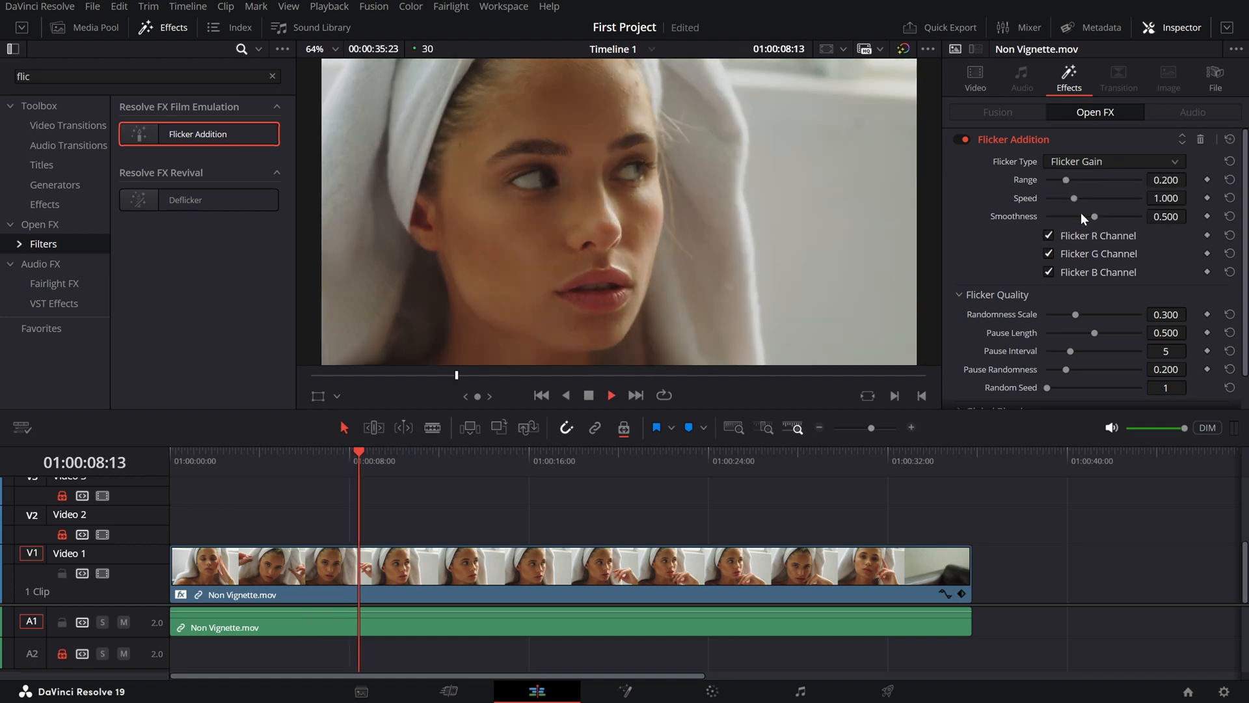
left_click(1113, 161)
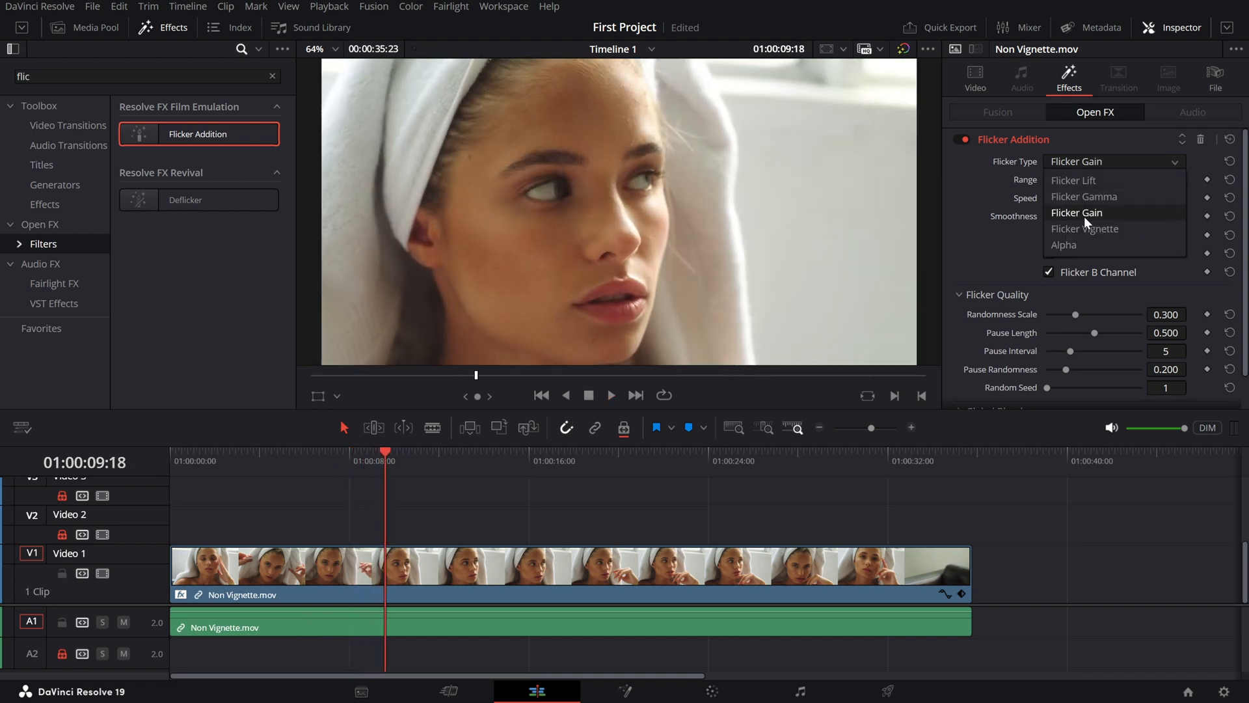
left_click(1085, 228)
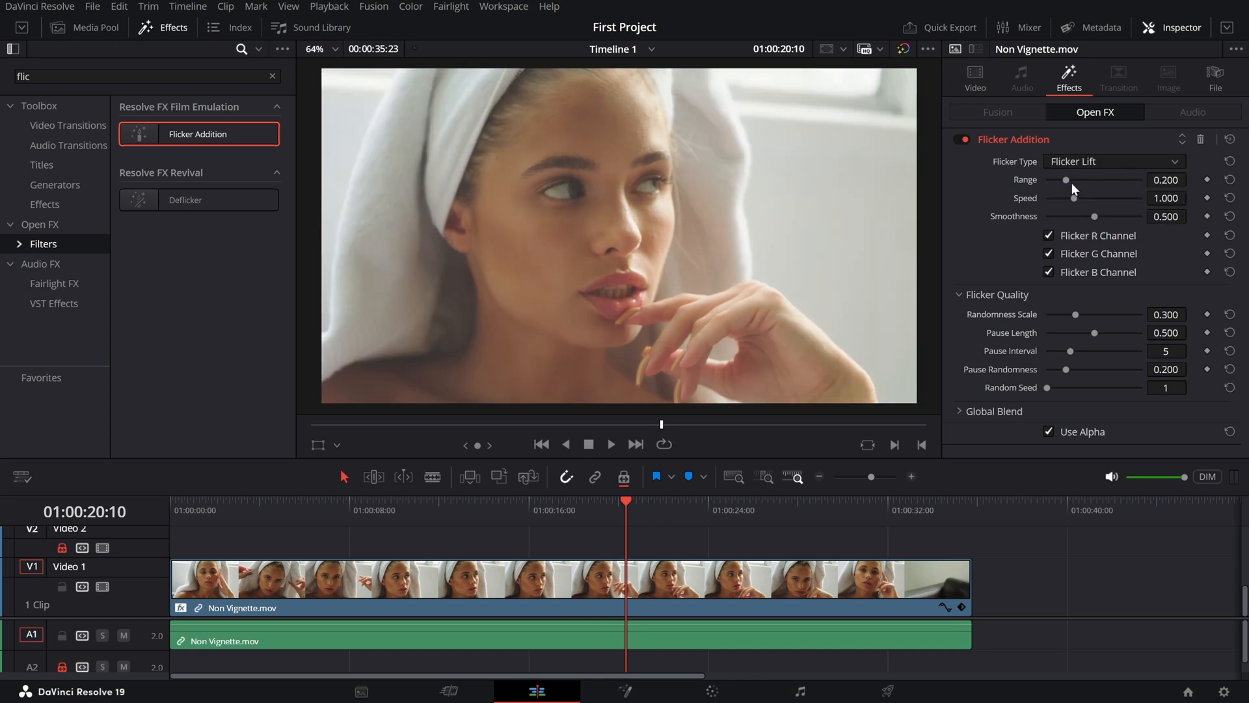
Tune Flicker Lift to Range 0.163, Speed 1.248 and Smoothness 0.396 while previewing
left_click_drag(1066, 179, 1061, 180)
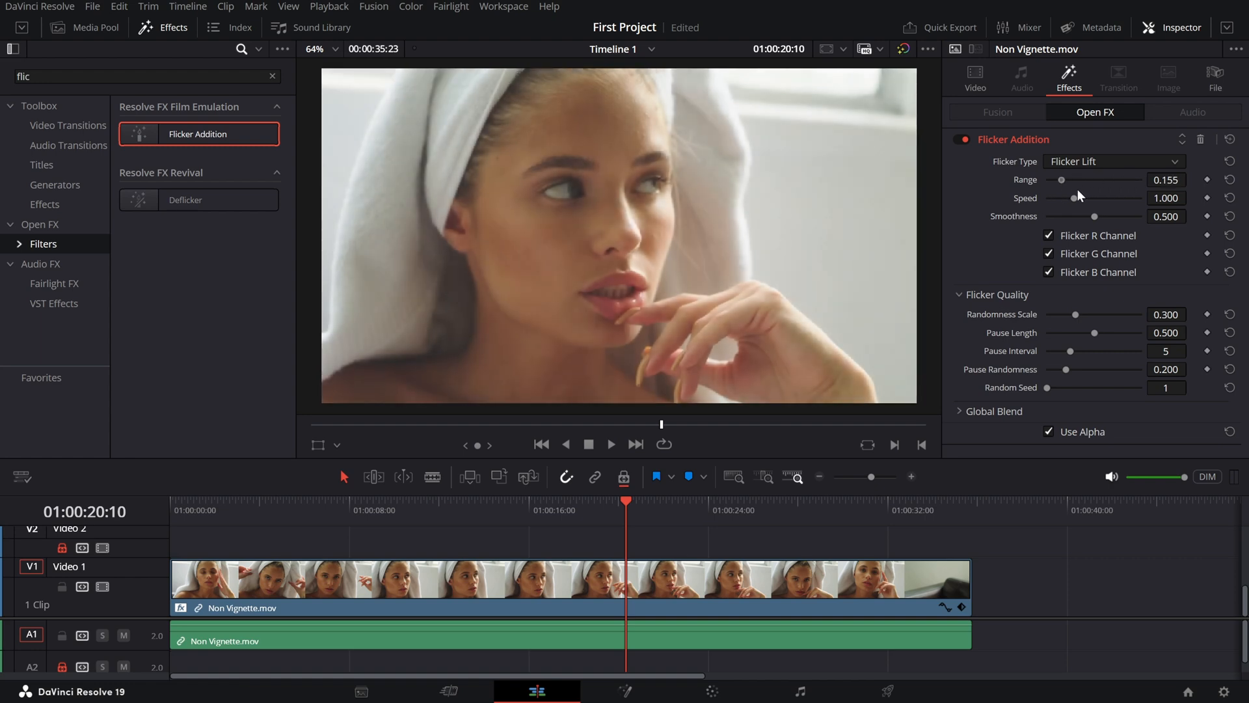
left_click_drag(1062, 180, 1073, 179)
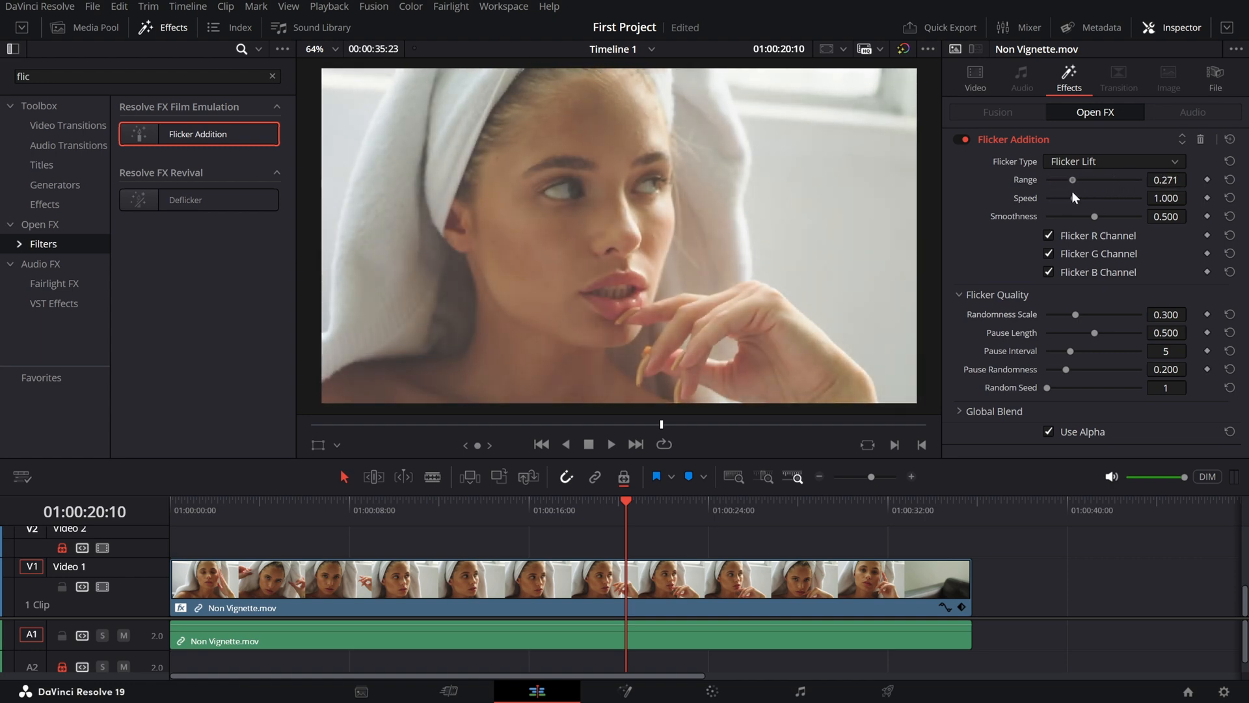
left_click_drag(1073, 179, 1063, 179)
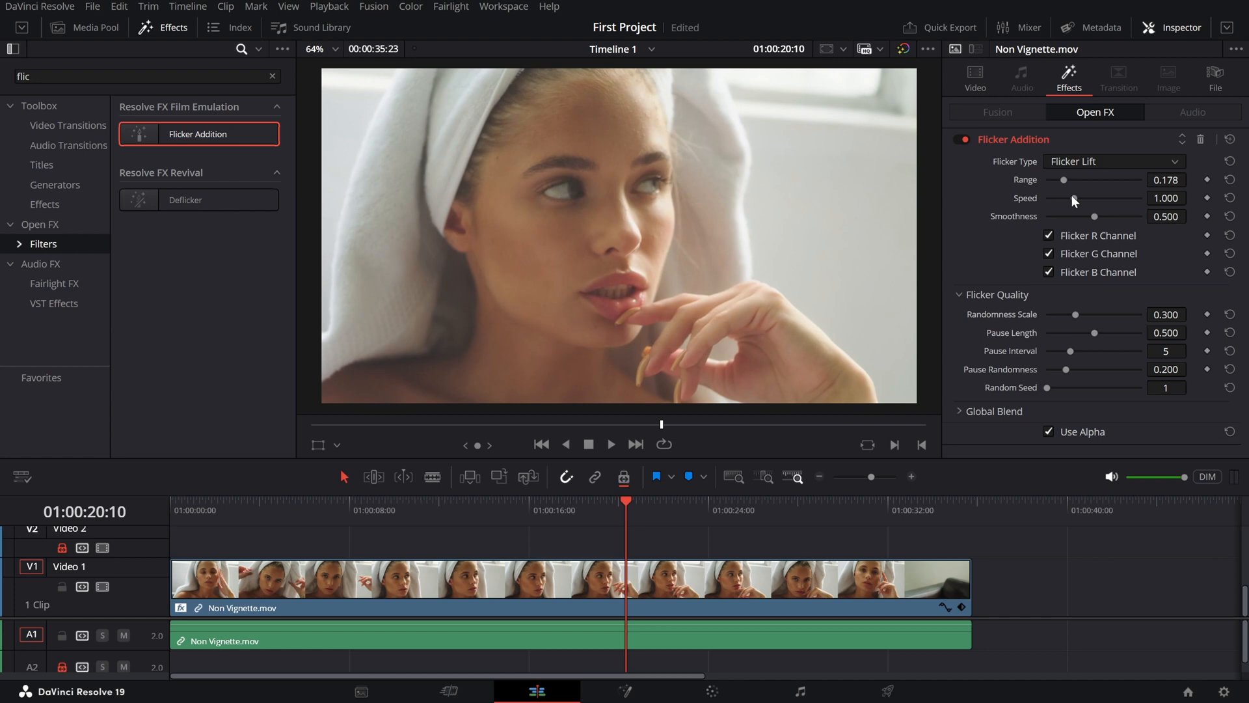
left_click_drag(1074, 199, 1104, 198)
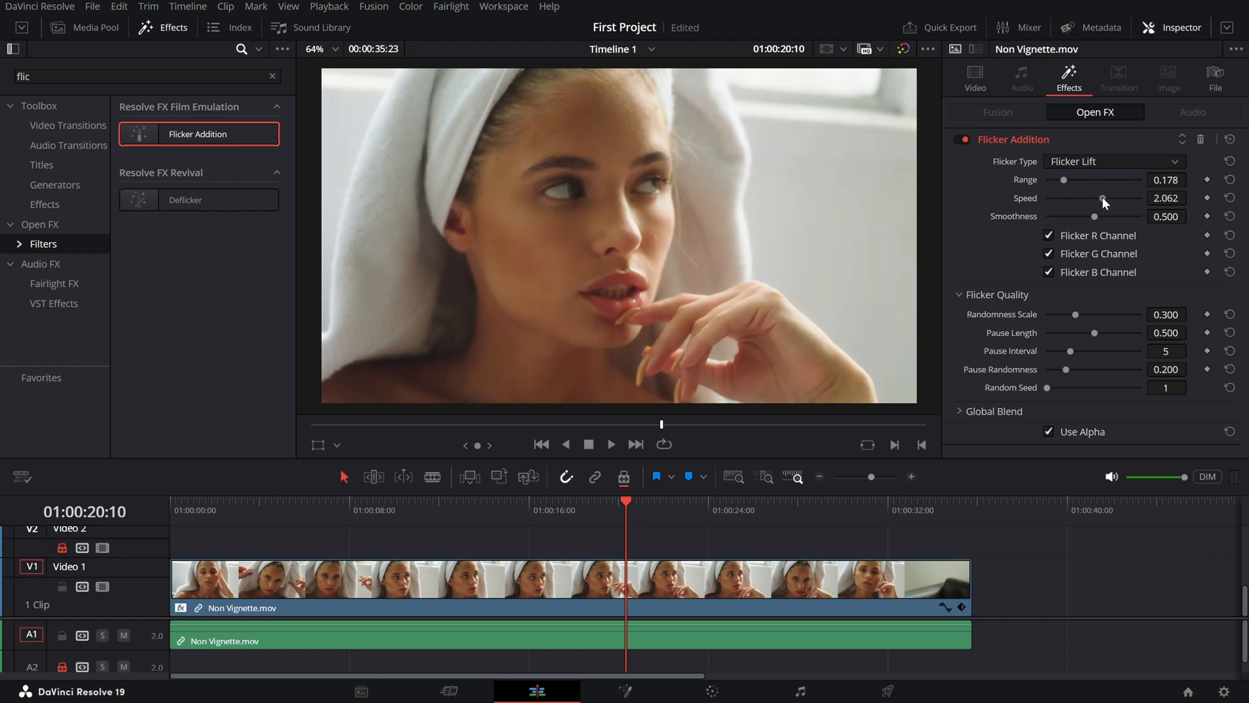
left_click(610, 444)
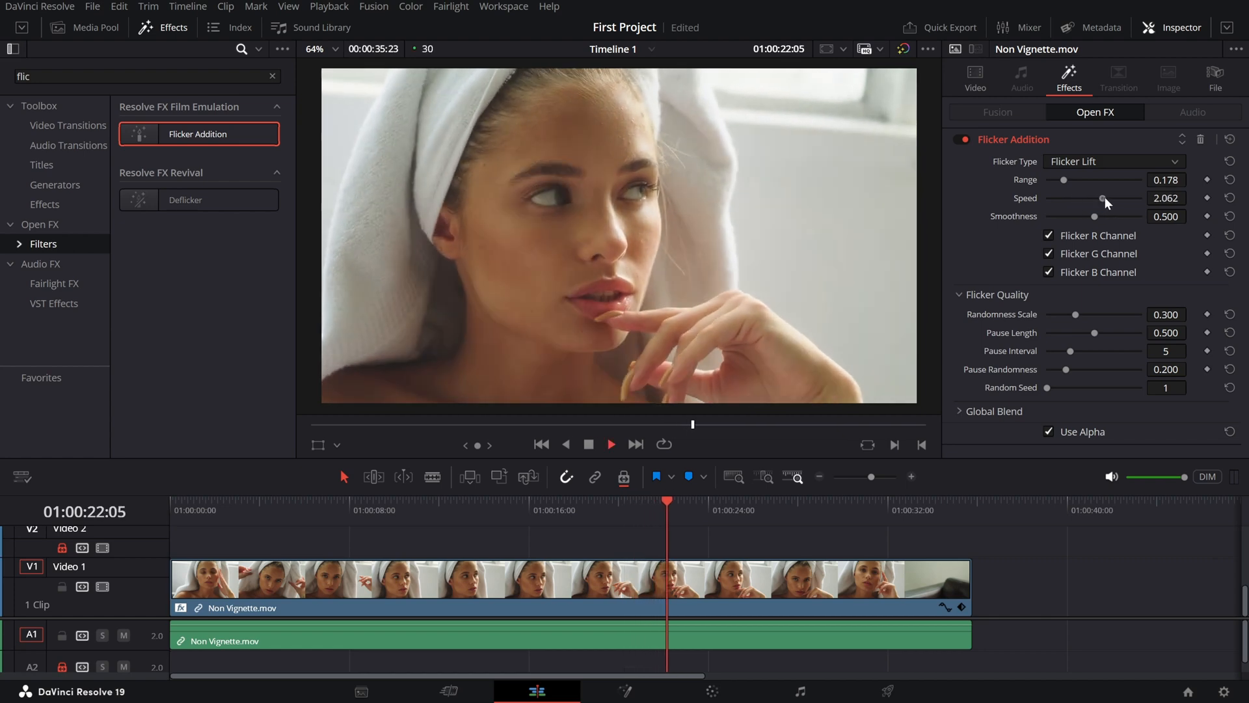
left_click_drag(1103, 197, 1129, 201)
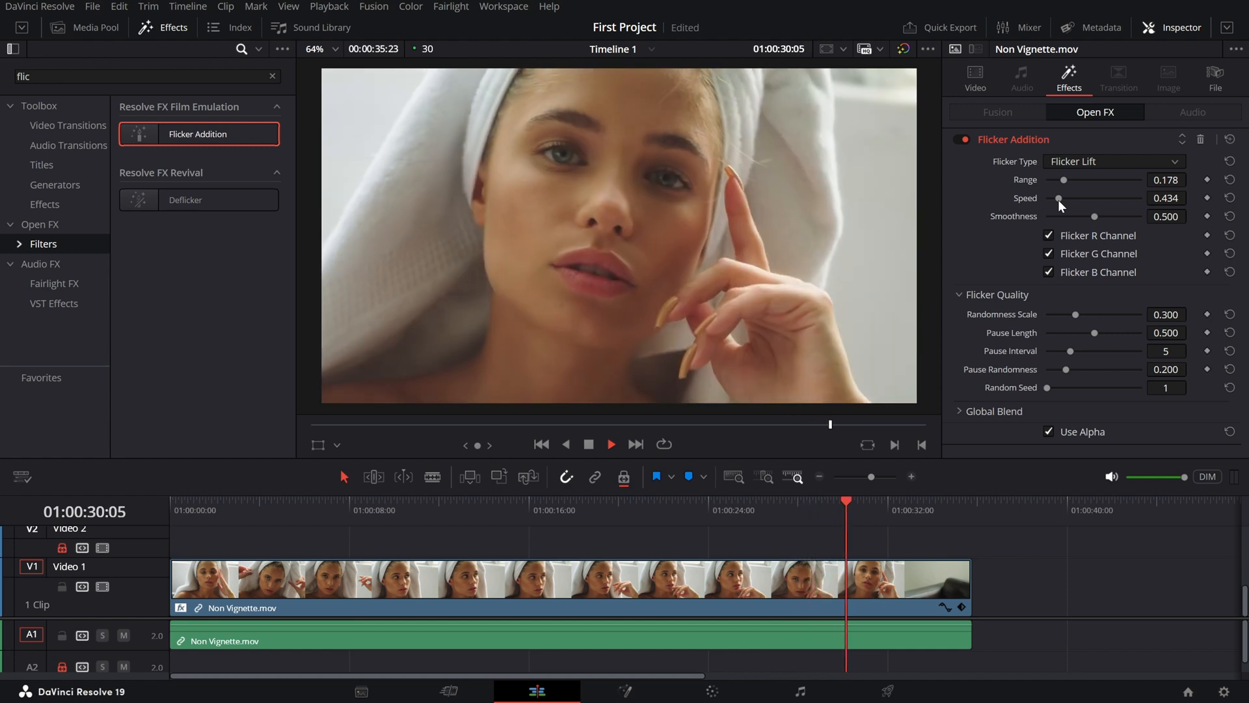
left_click_drag(1094, 216, 1120, 216)
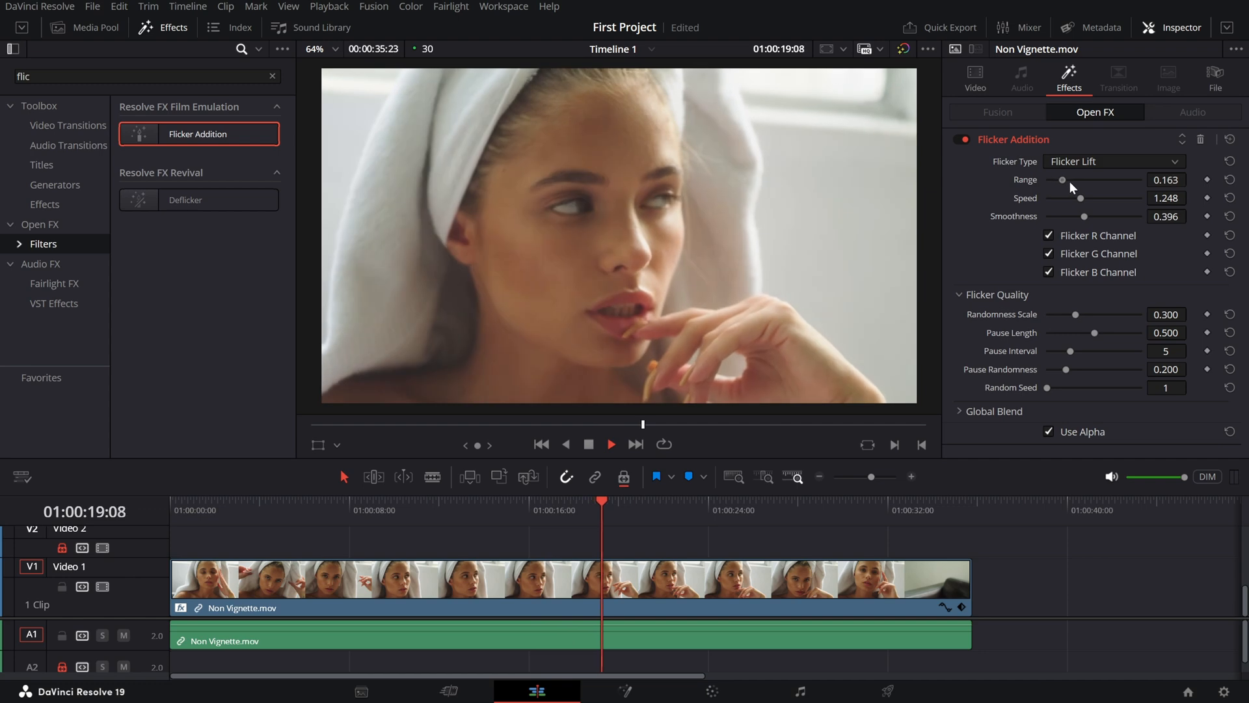
Set Range 0.287, Pause Length 0.868, Pause Interval 5, Pause Randomness 0.737, Random Seed 5
left_click_drag(1061, 180, 1074, 179)
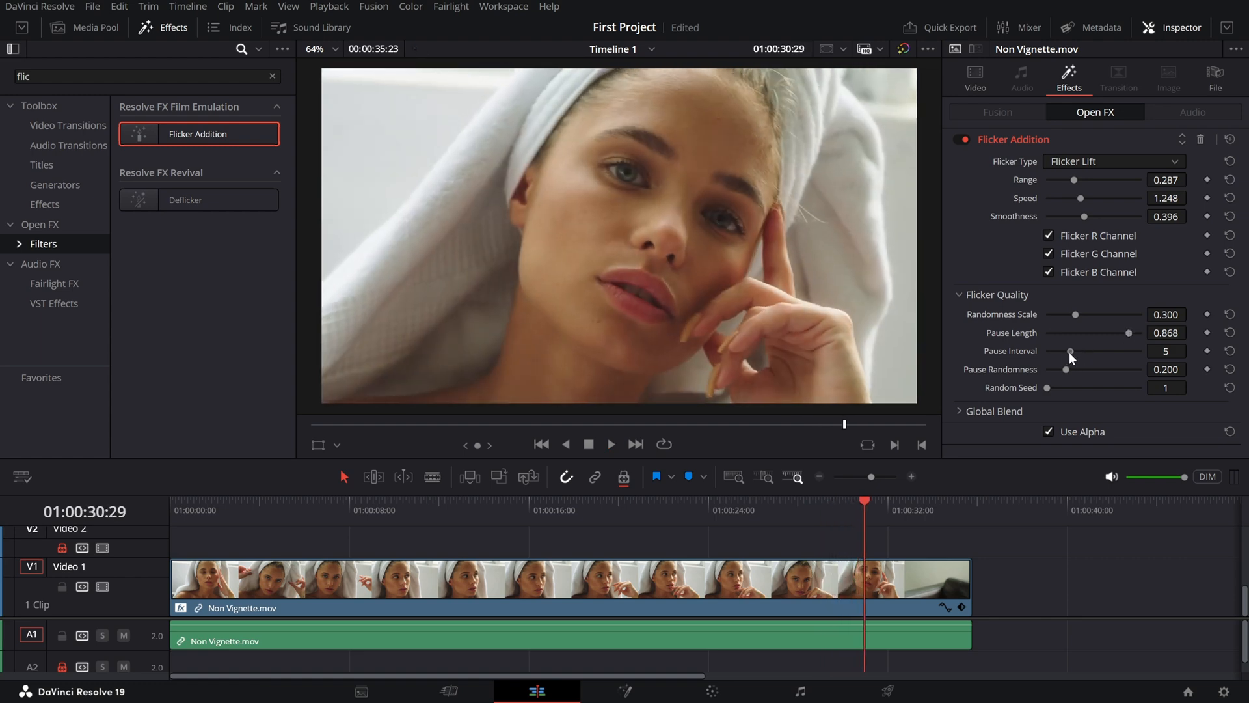
left_click_drag(1071, 351, 1115, 351)
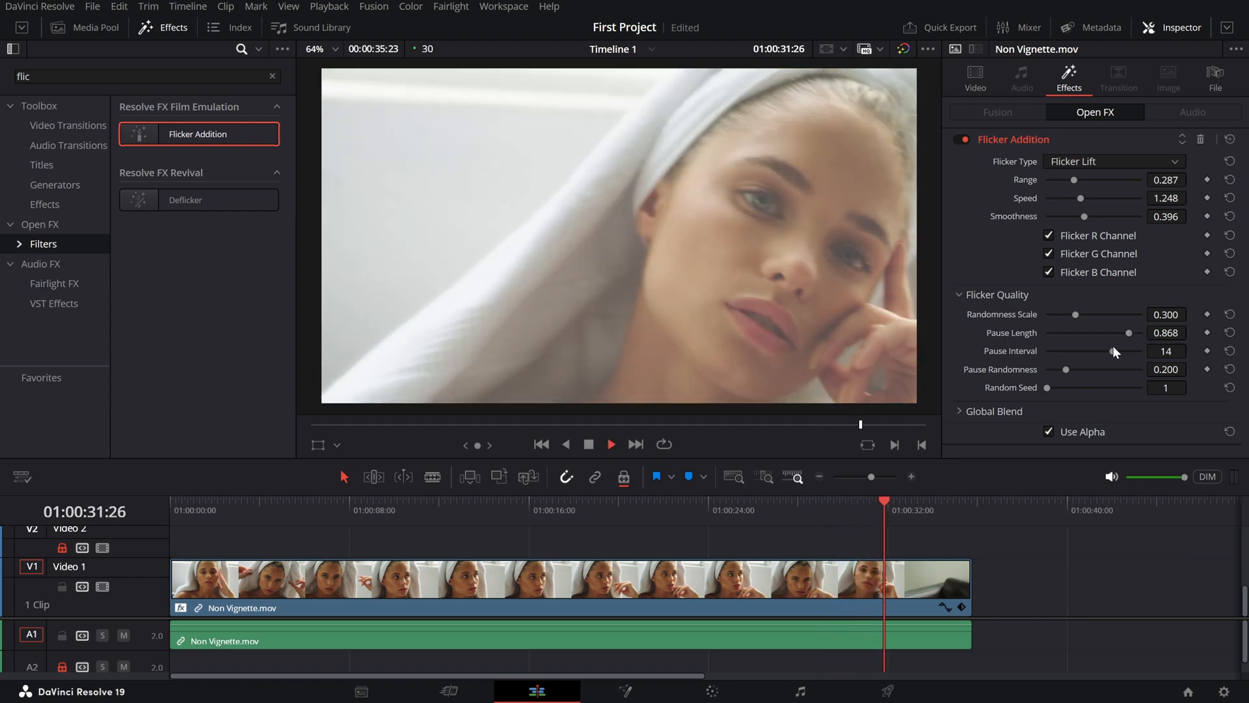
left_click(396, 501)
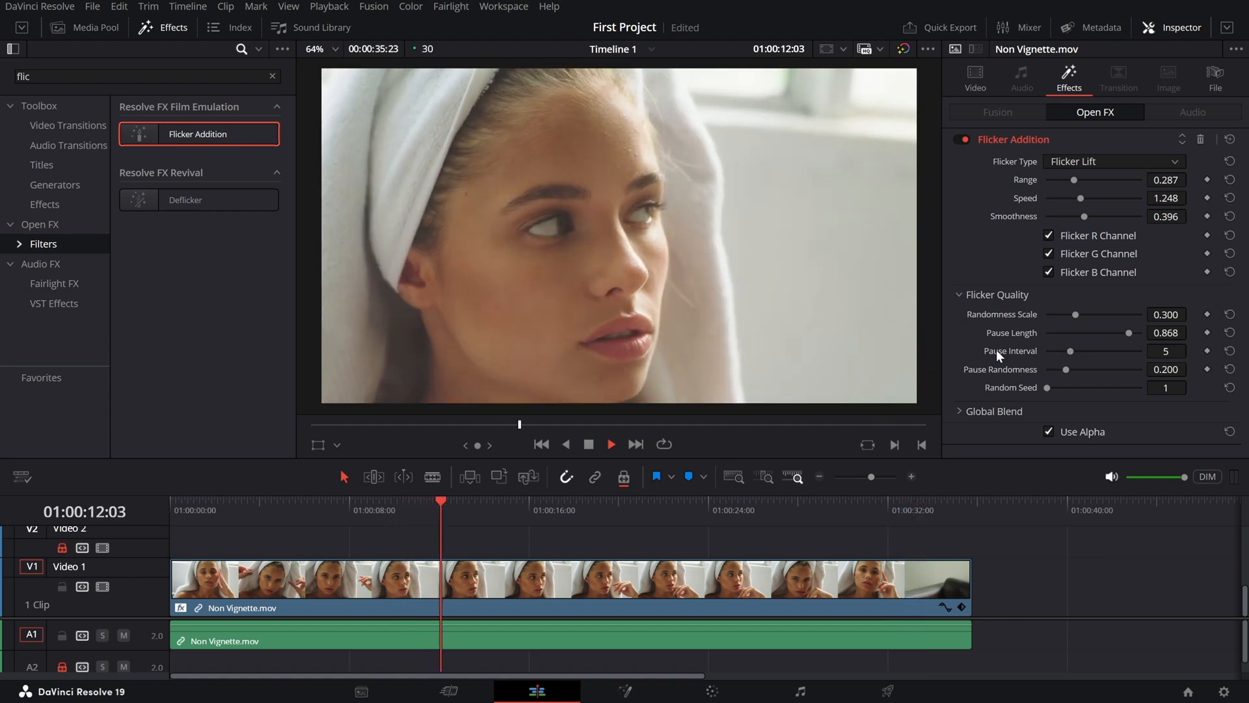
left_click_drag(1071, 369, 1083, 369)
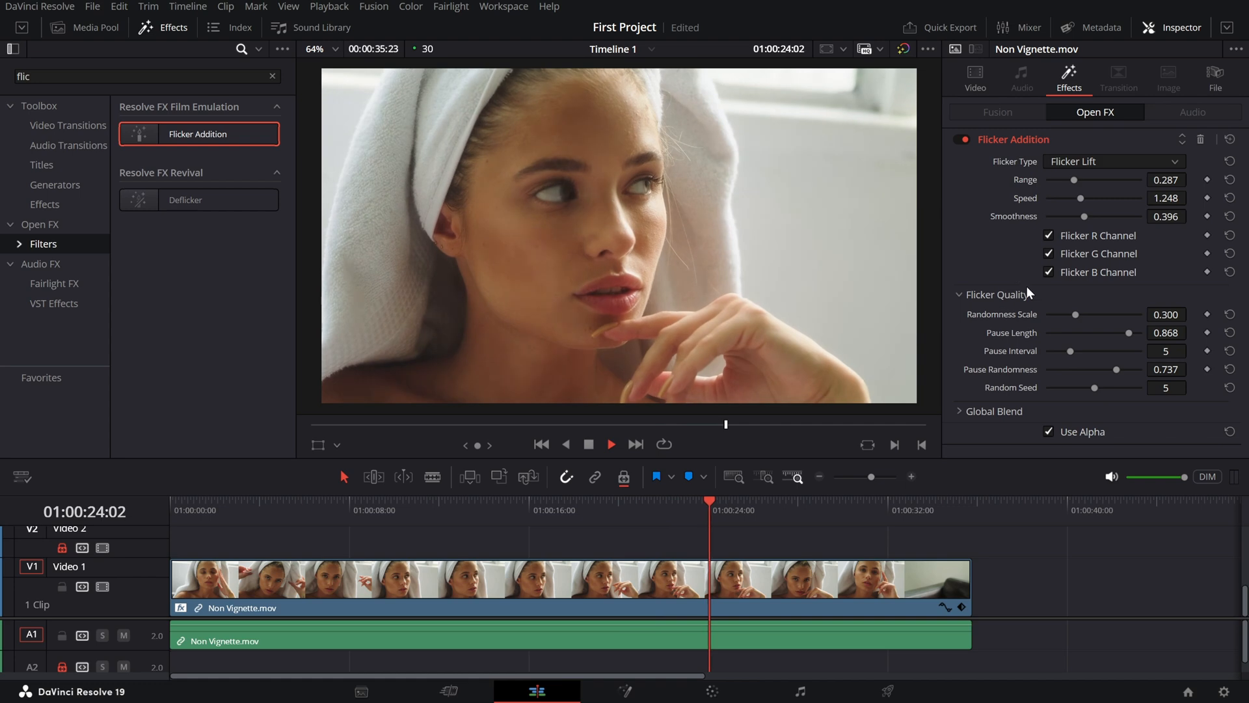
Raise Randomness Scale to 0.604 and push Range up to 0.473
left_click_drag(1075, 314, 1104, 314)
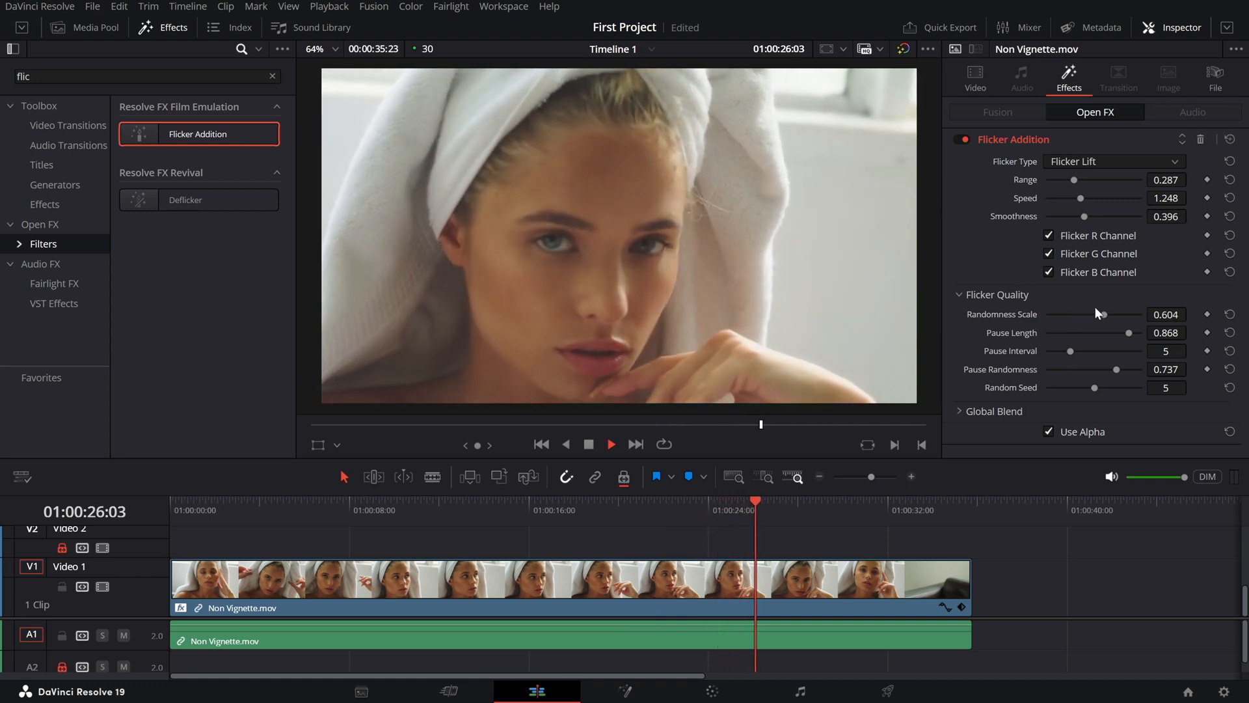
left_click_drag(1078, 180, 1092, 180)
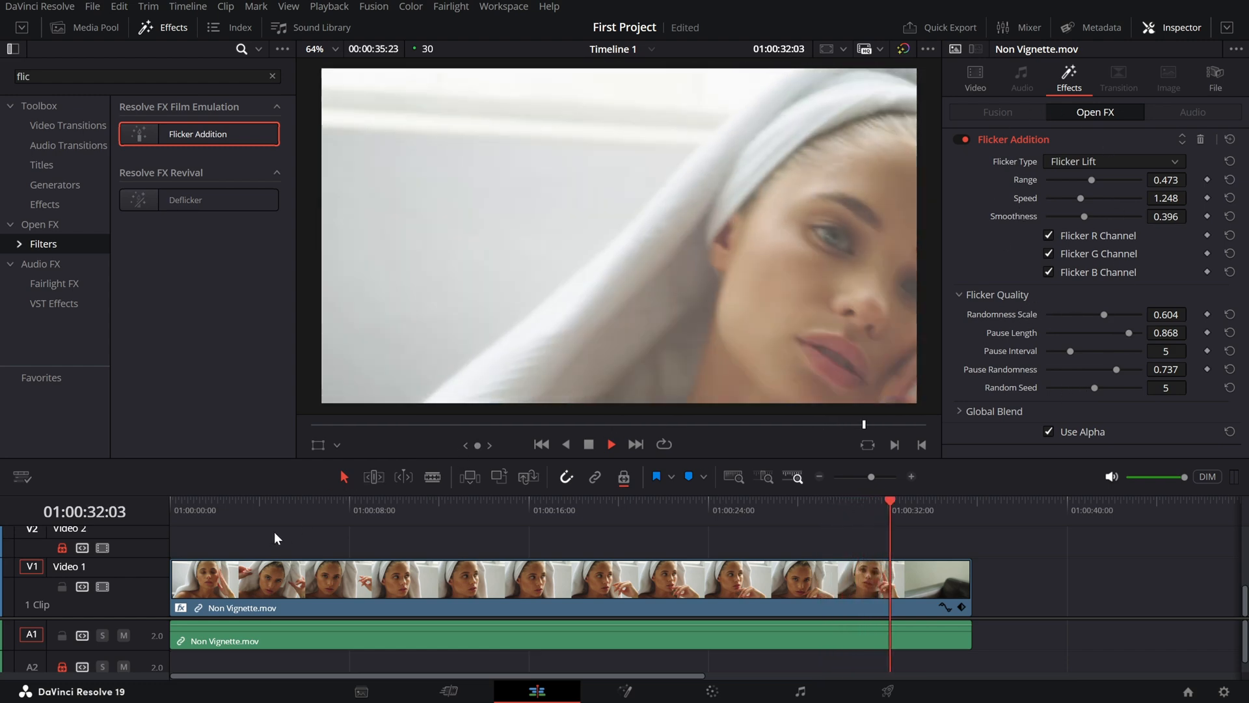
left_click(301, 510)
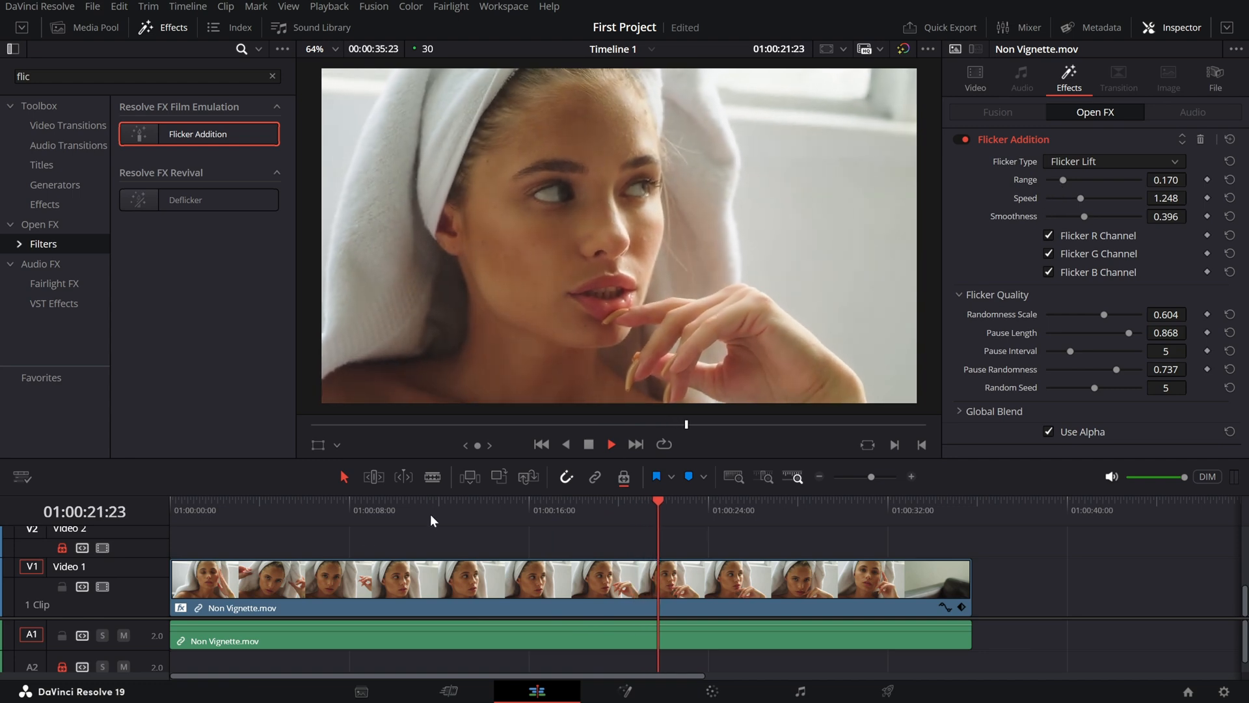
Bring Range back to 0.170 and replay the clip from near the start
left_click(321, 503)
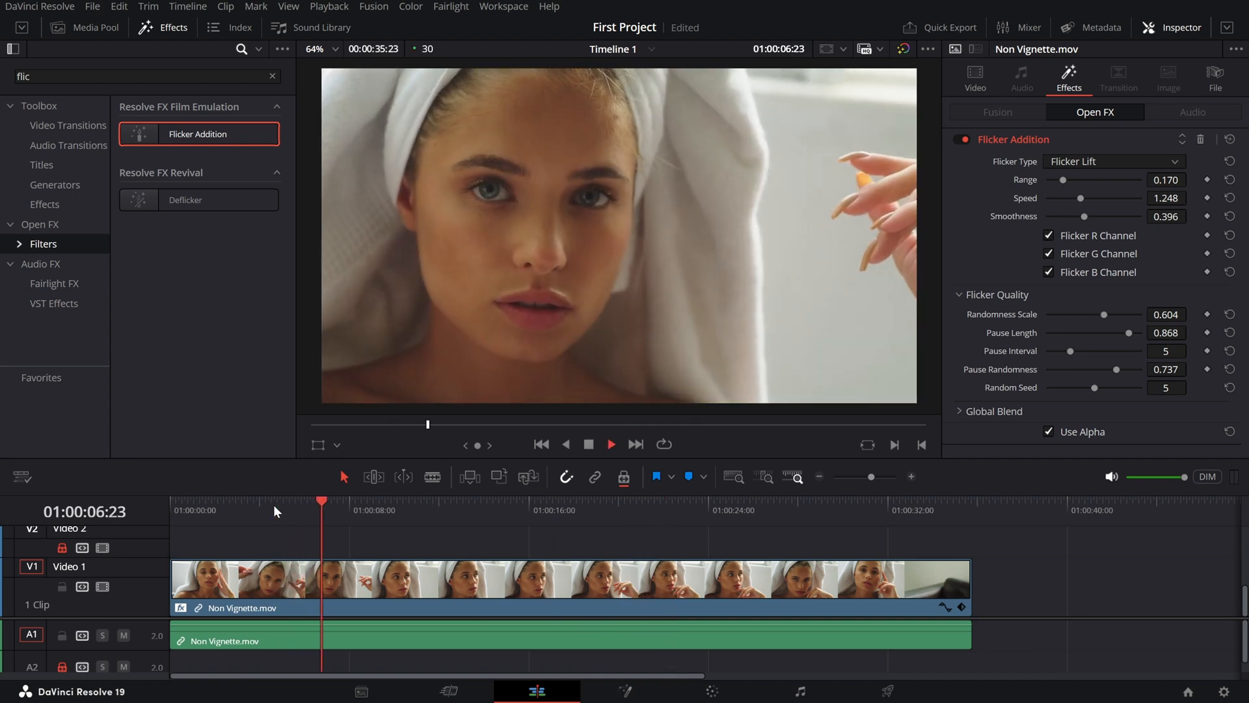